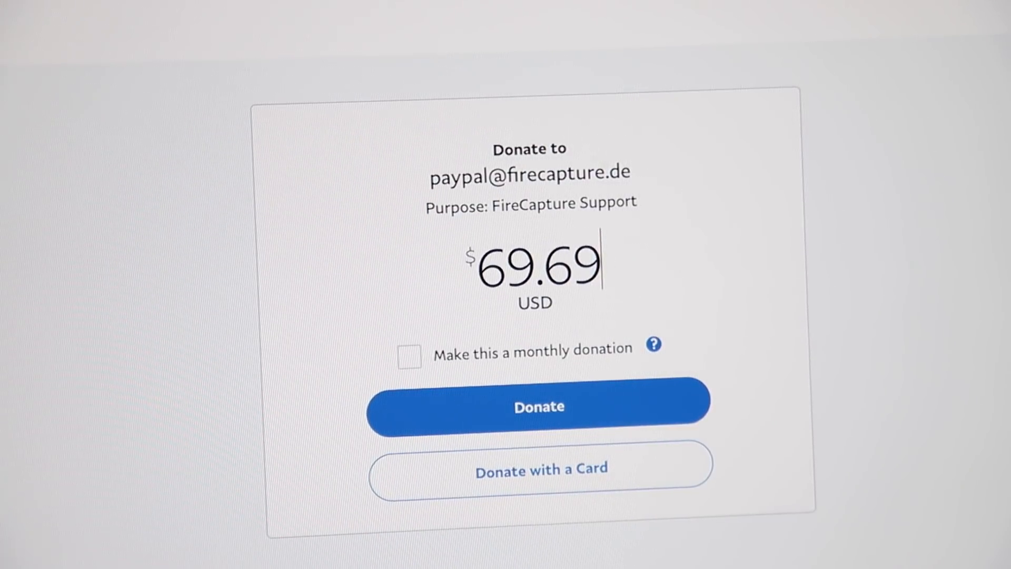
Step: Enter 69.69 USD as the FireCapture Support donation amount in PayPal
click(539, 407)
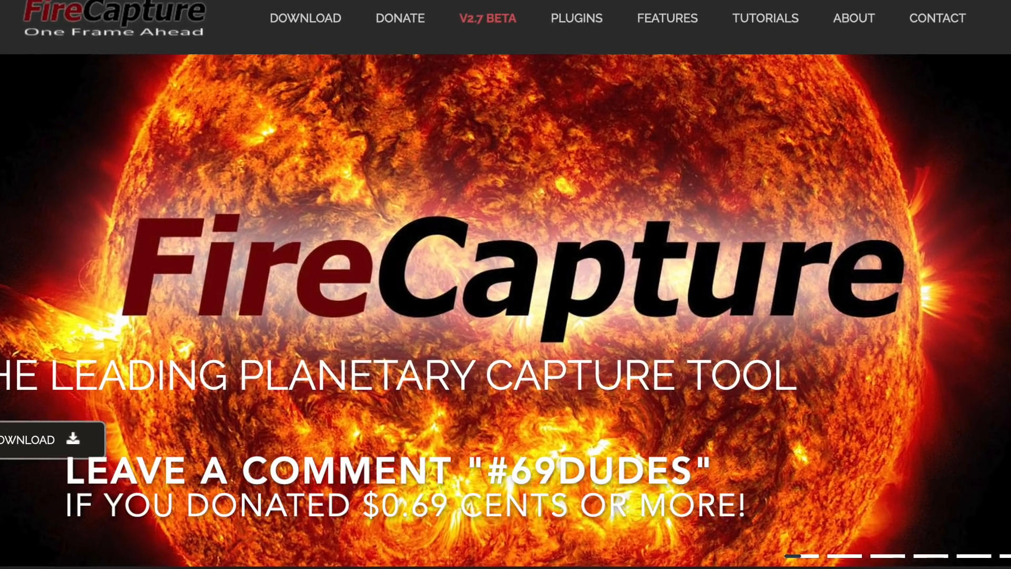
Step: Scroll the FireCapture homepage to show the planetary capture banner and #69DUDES message
scroll(down, 3)
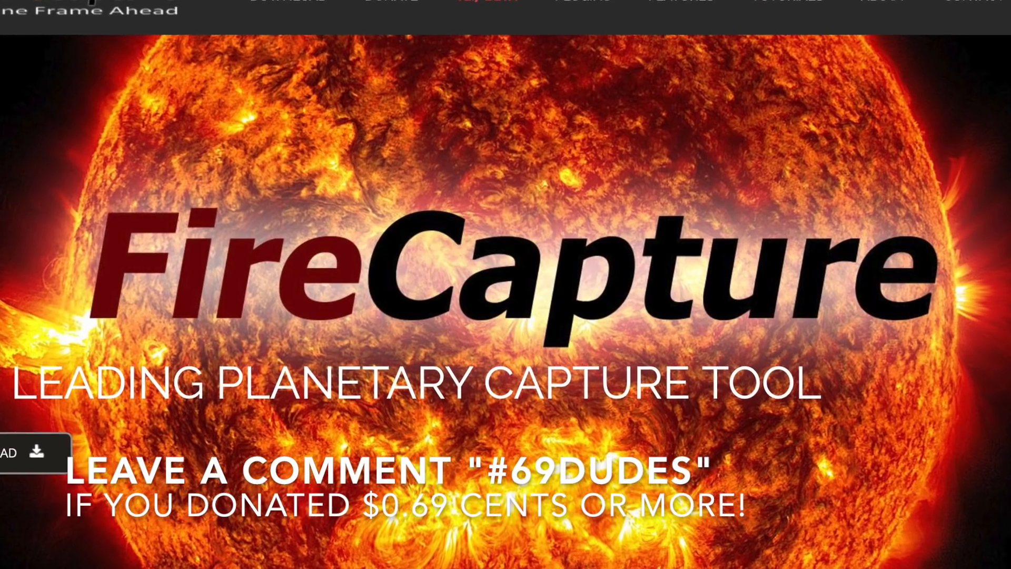